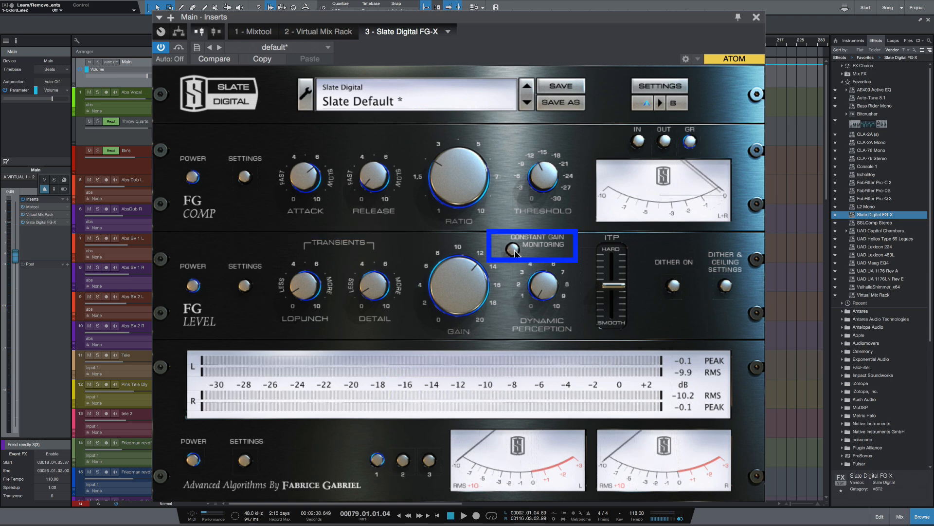
Start playback so the FG-X on the Main bus shows signal with Constant Gain Monitoring on.
click(463, 516)
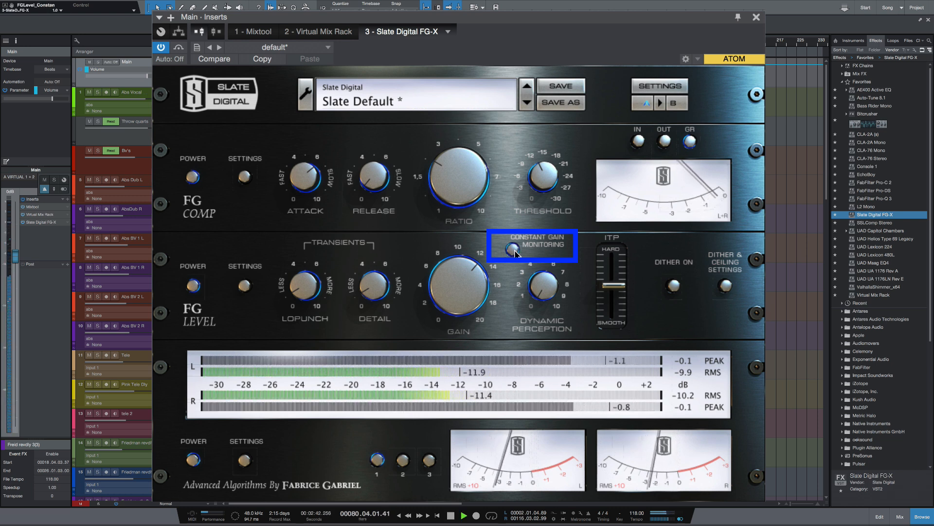